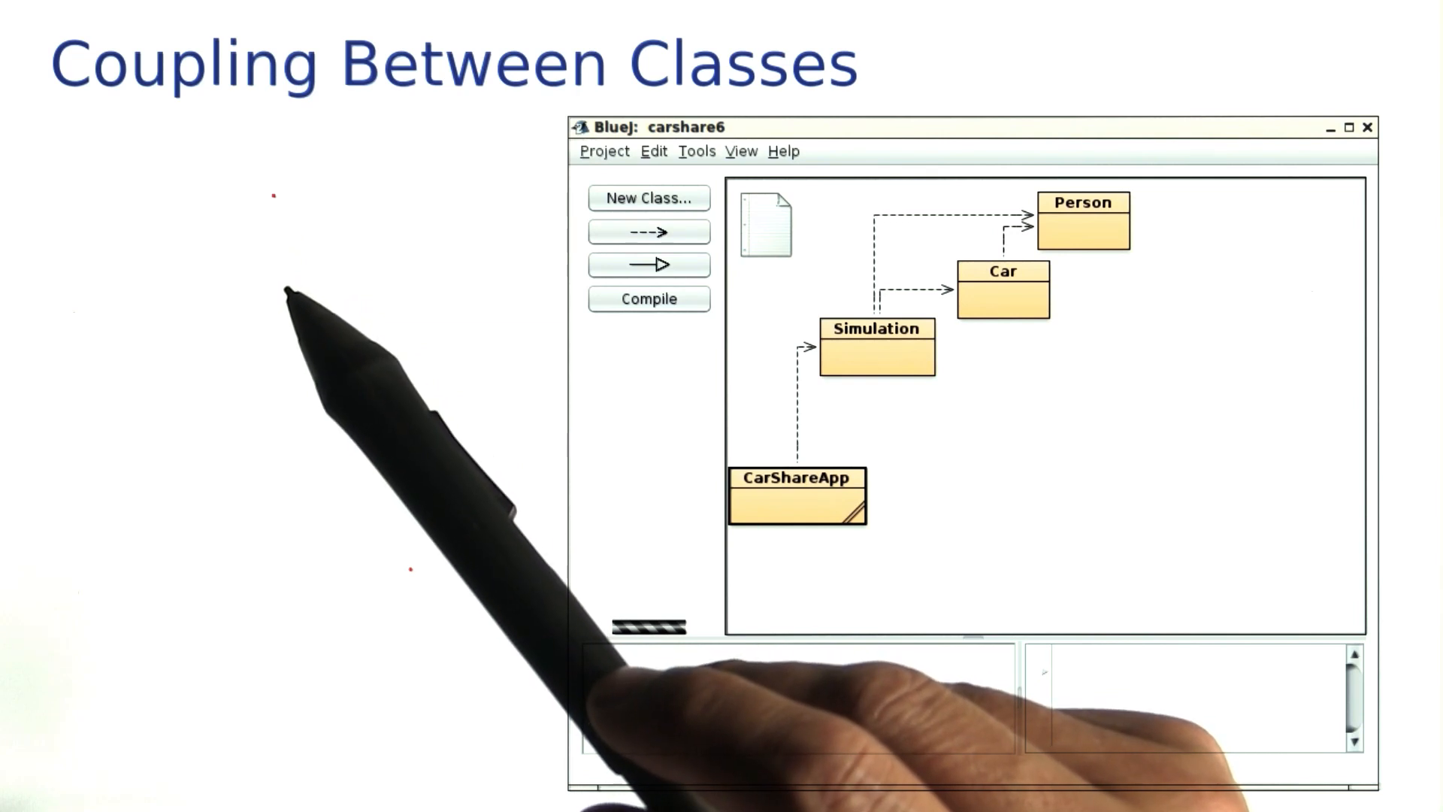
mouse_move(939, 317)
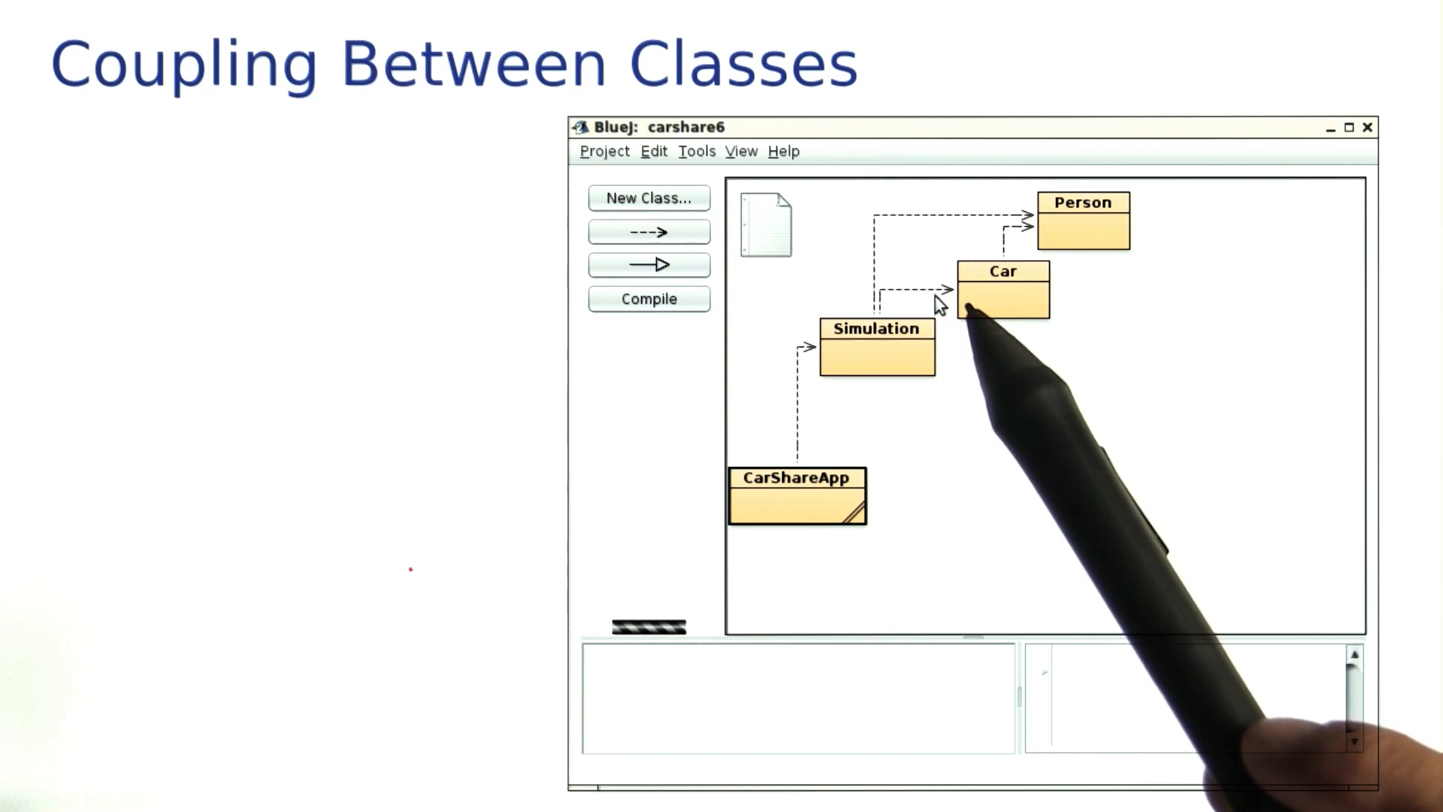
mouse_move(1031, 313)
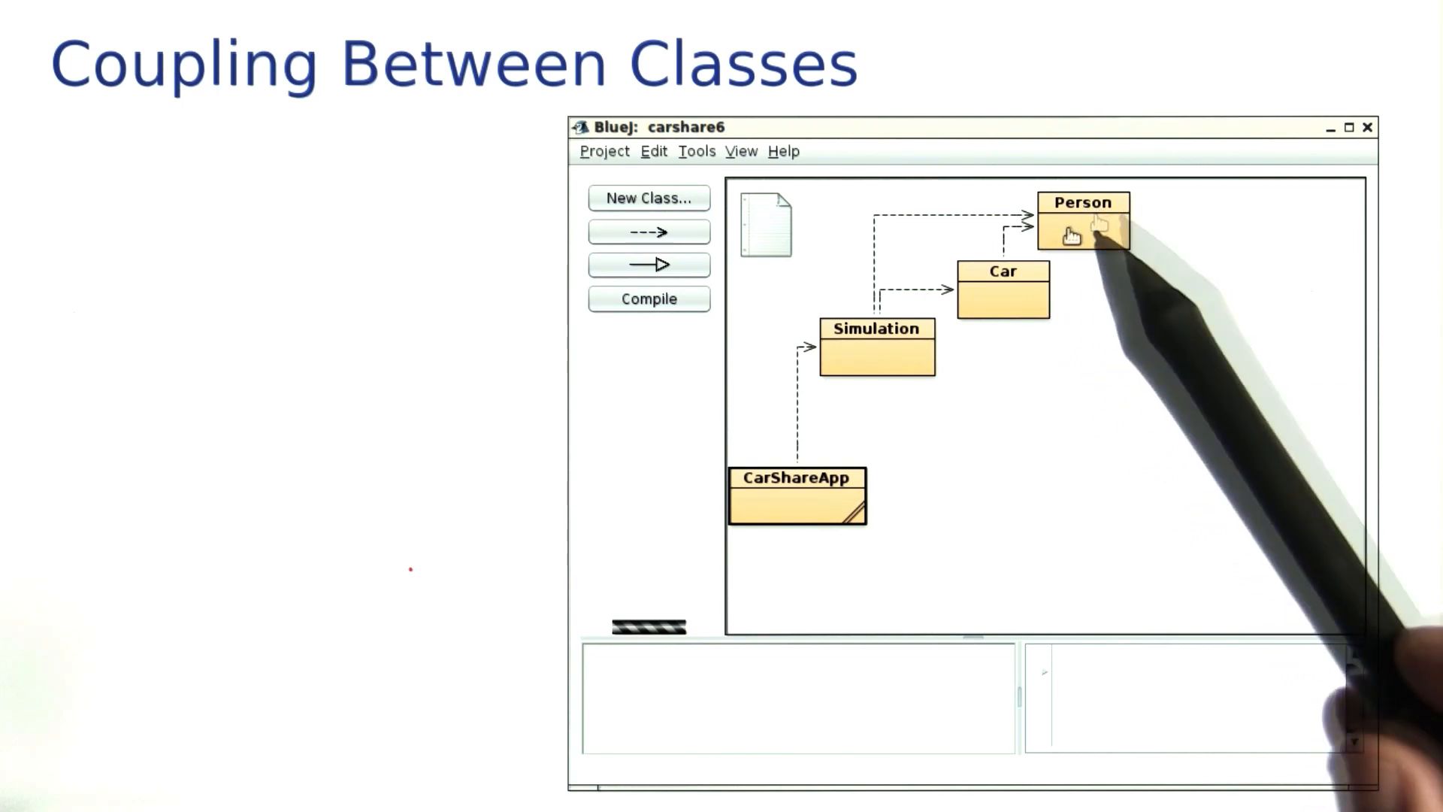
mouse_move(1084, 238)
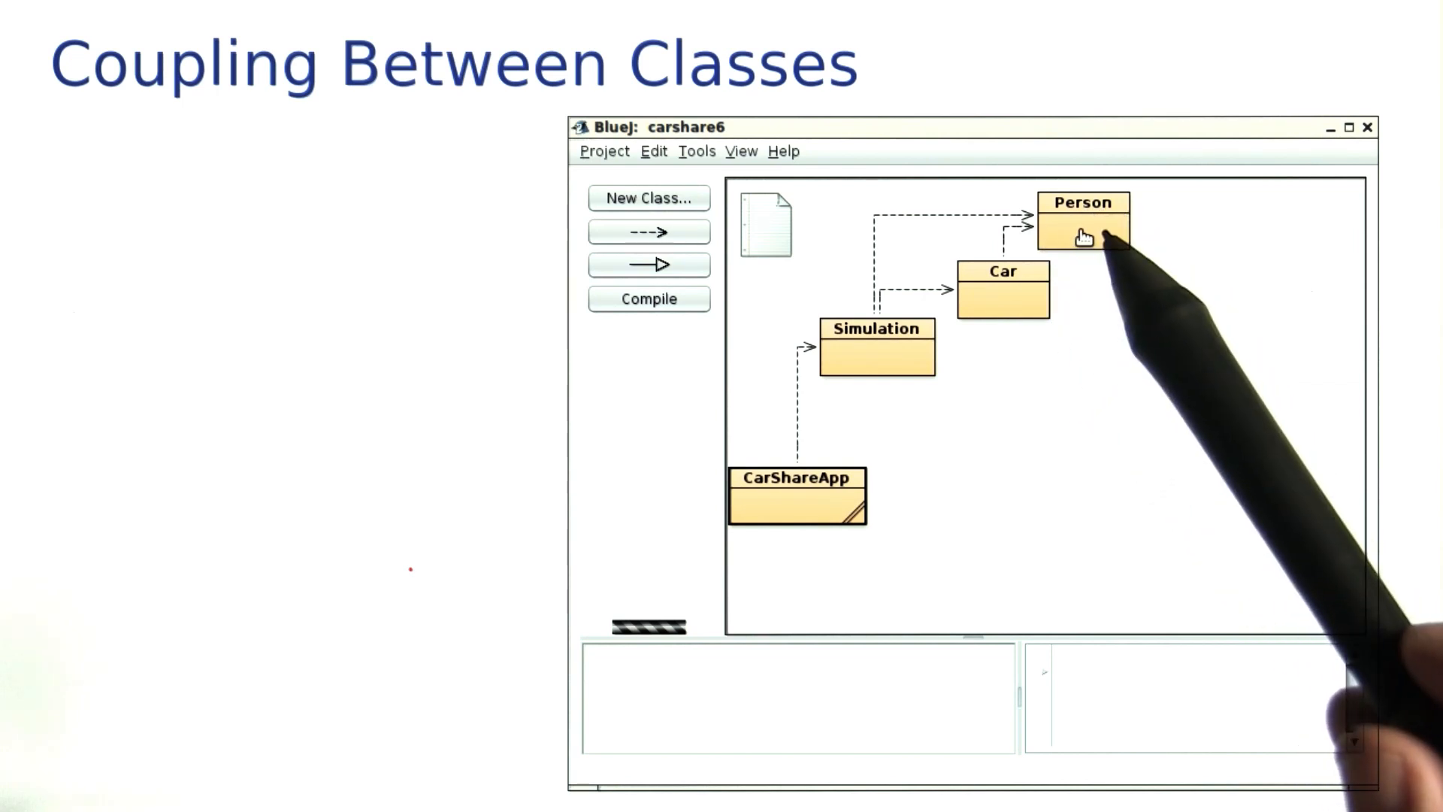
mouse_move(1129, 324)
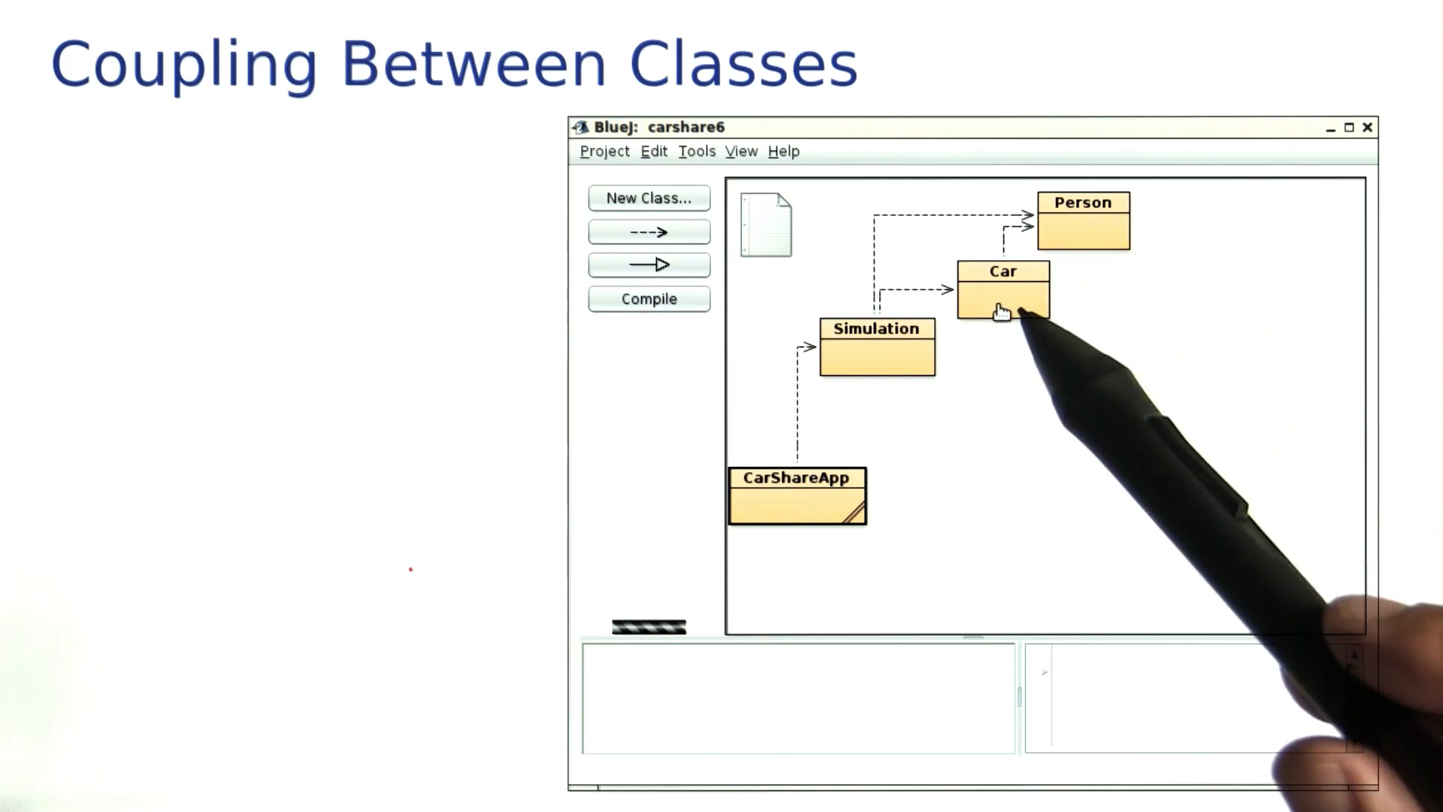
mouse_move(1110, 232)
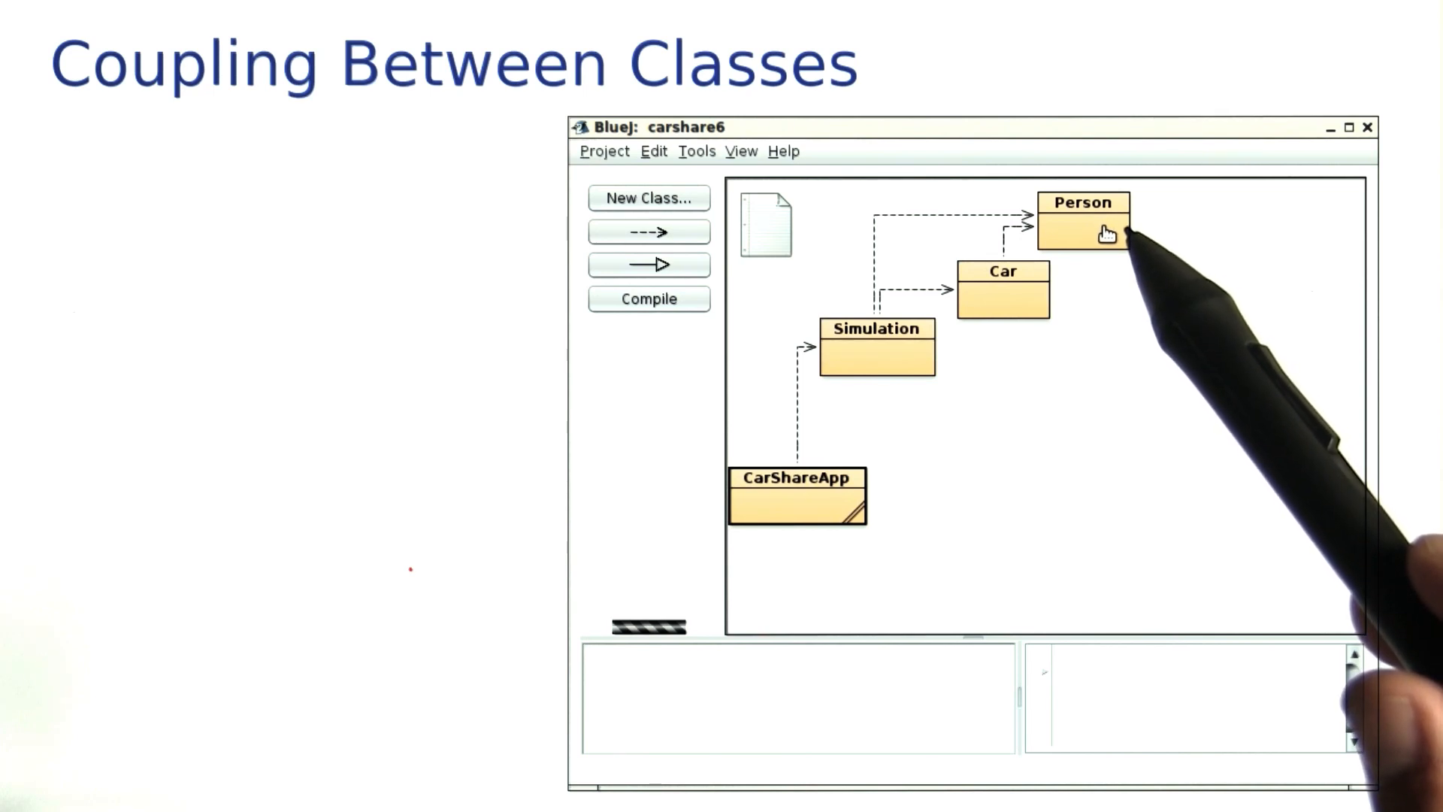
Open the Car class in the editor from its diagram context menu
right_click(1083, 221)
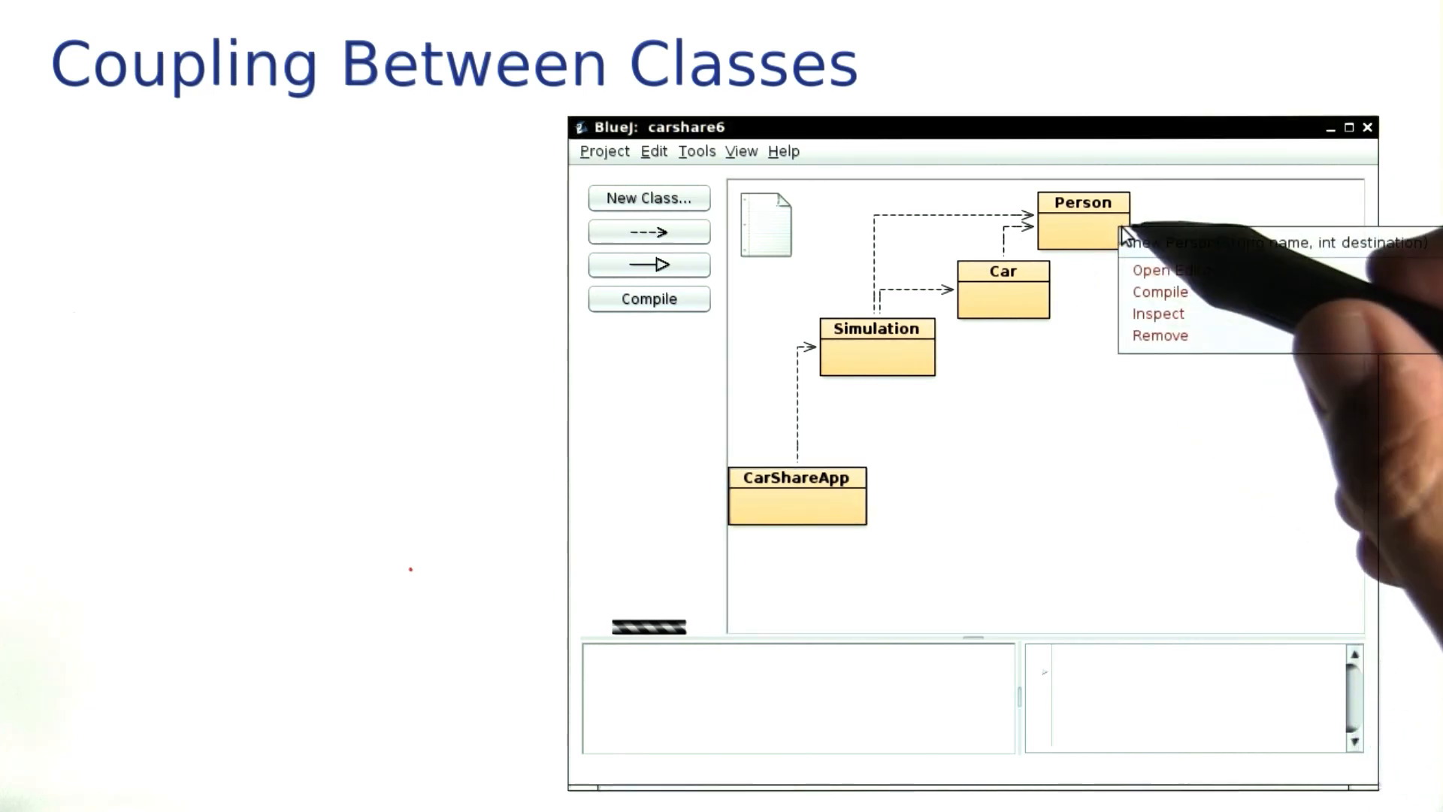
click(1159, 270)
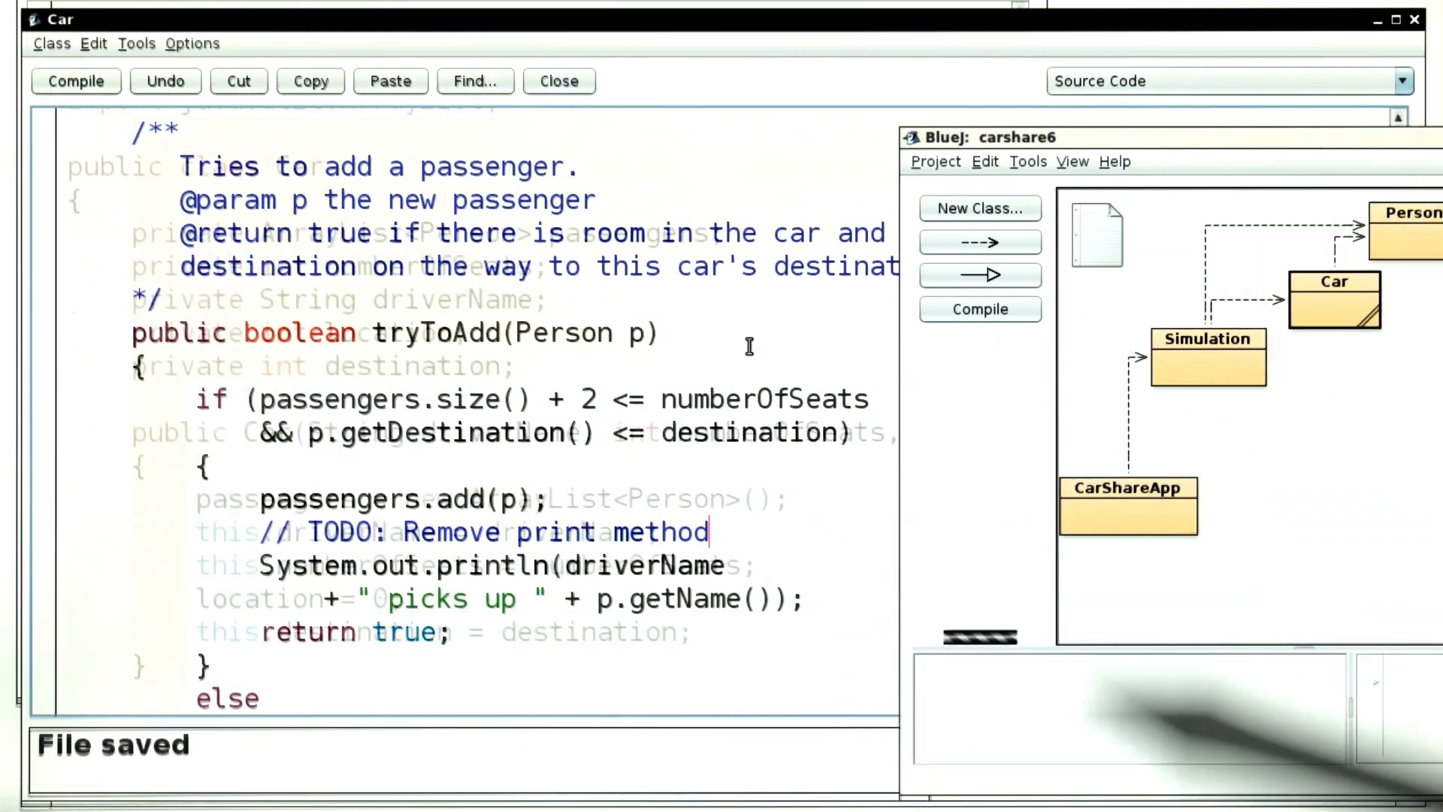
scroll(up, 3)
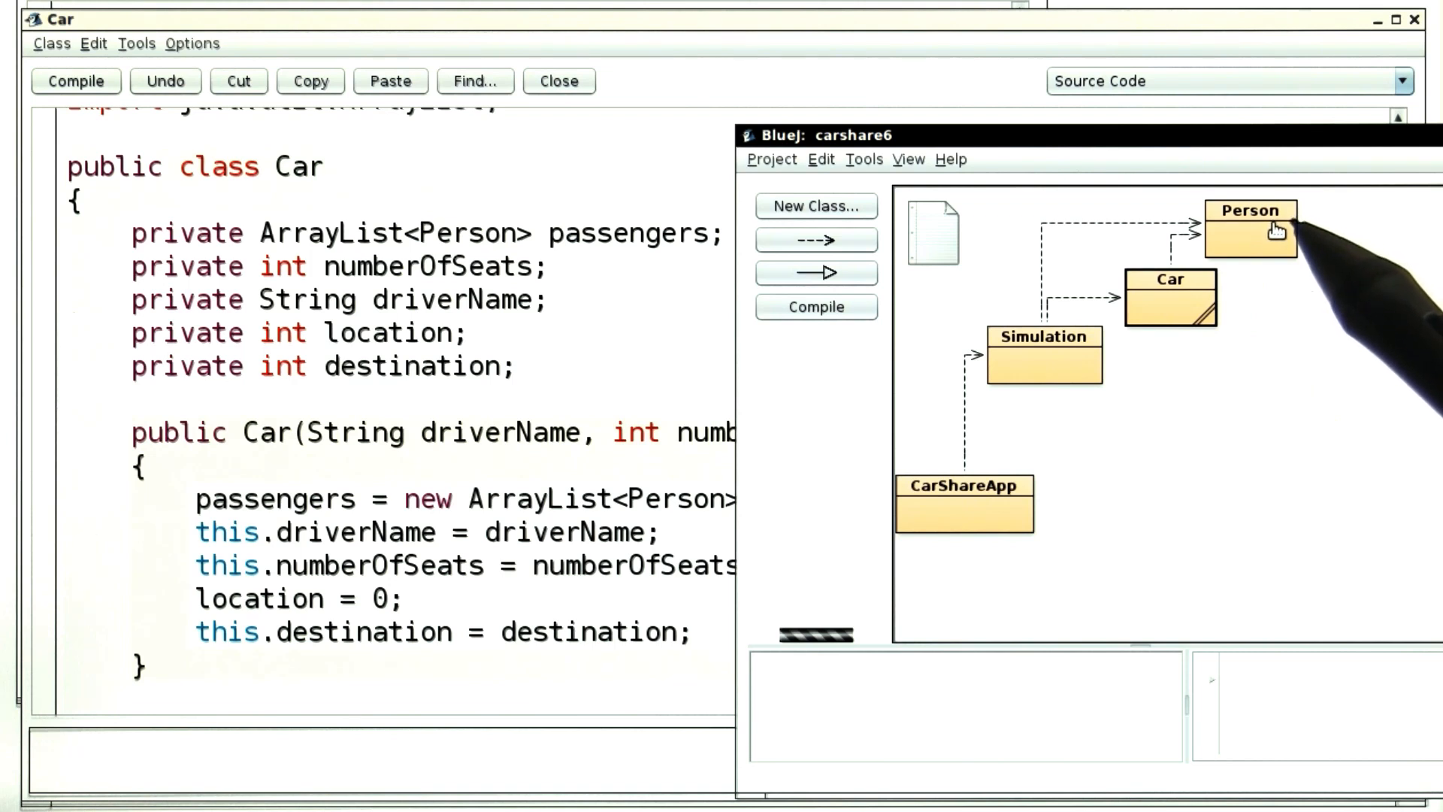
mouse_move(1188, 309)
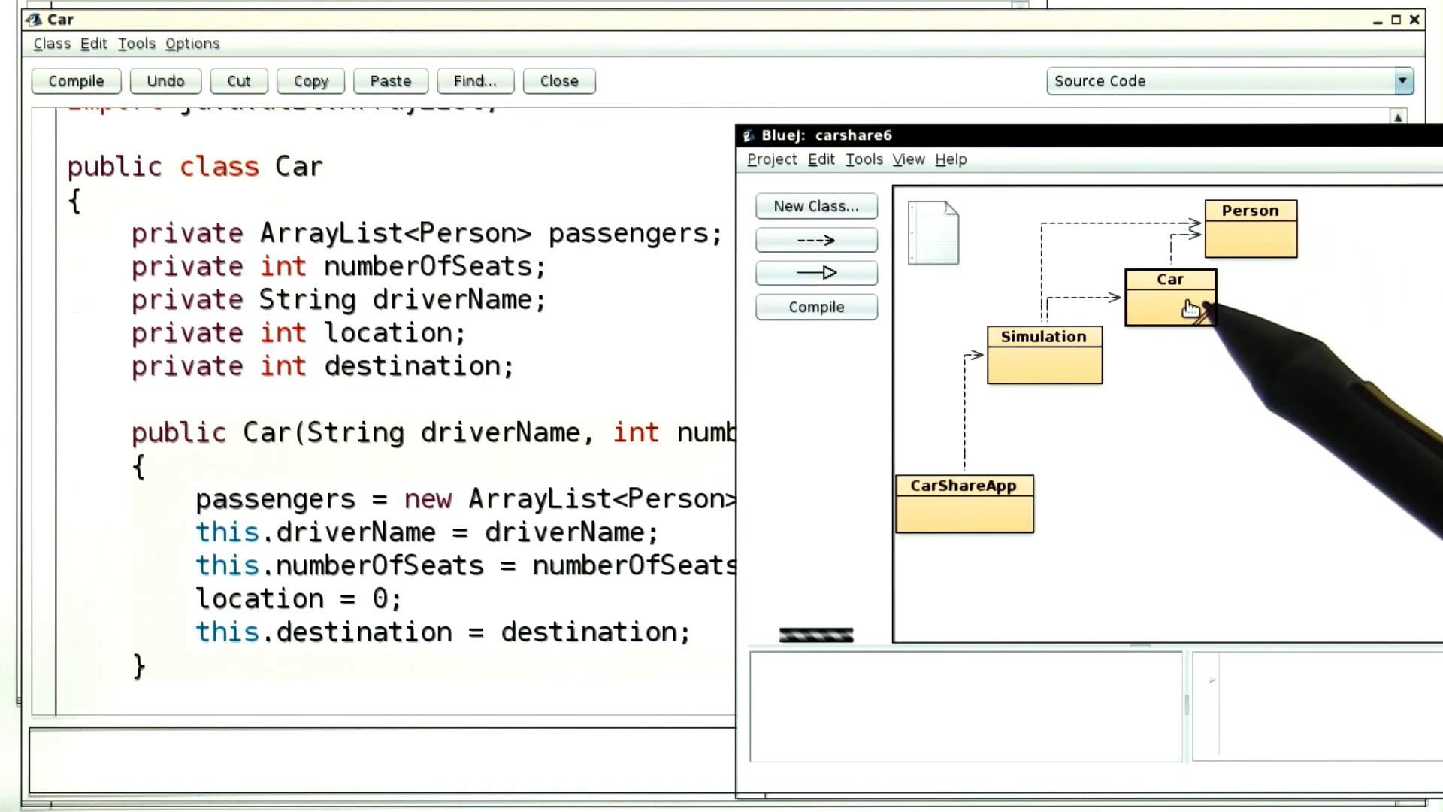
mouse_move(1188, 317)
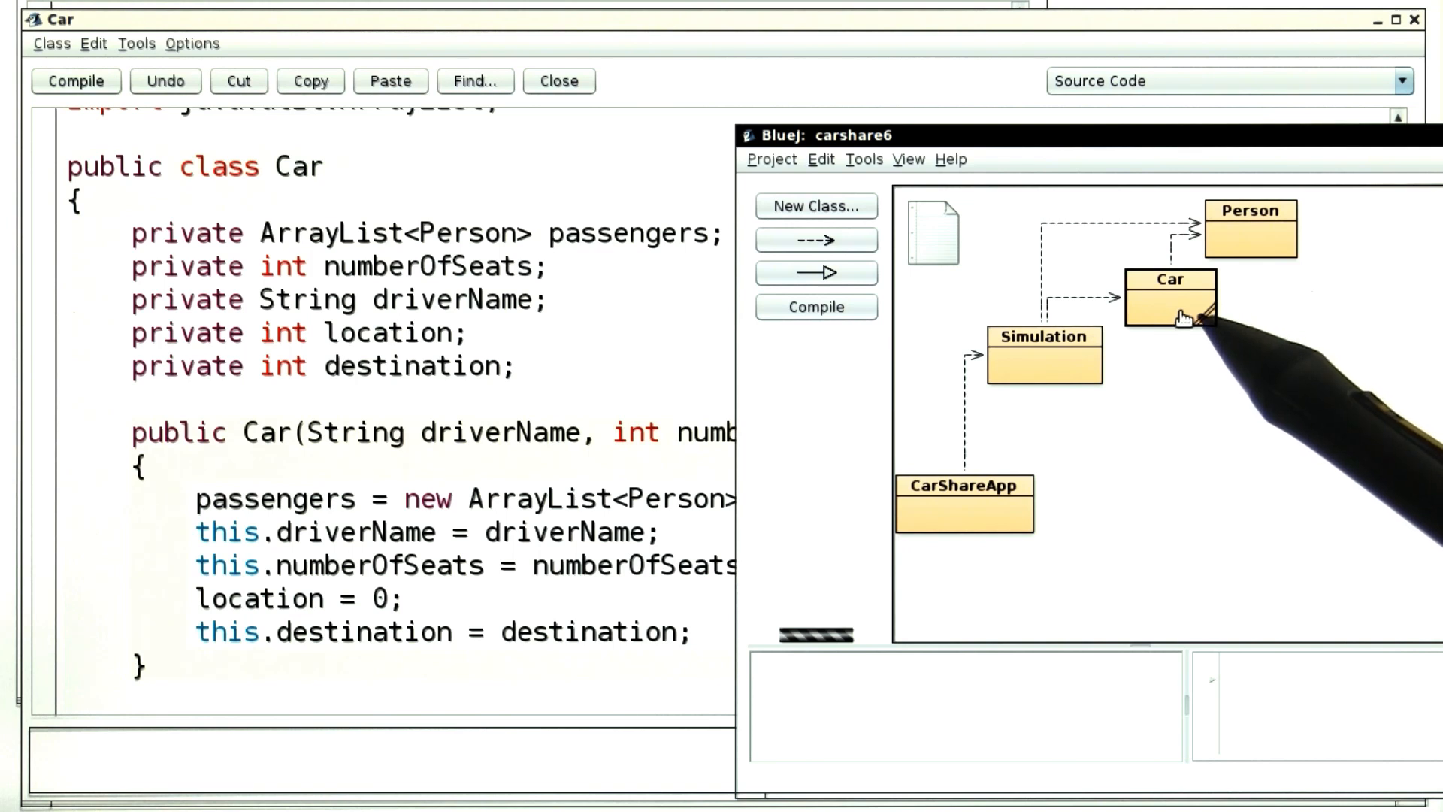
mouse_move(1188, 315)
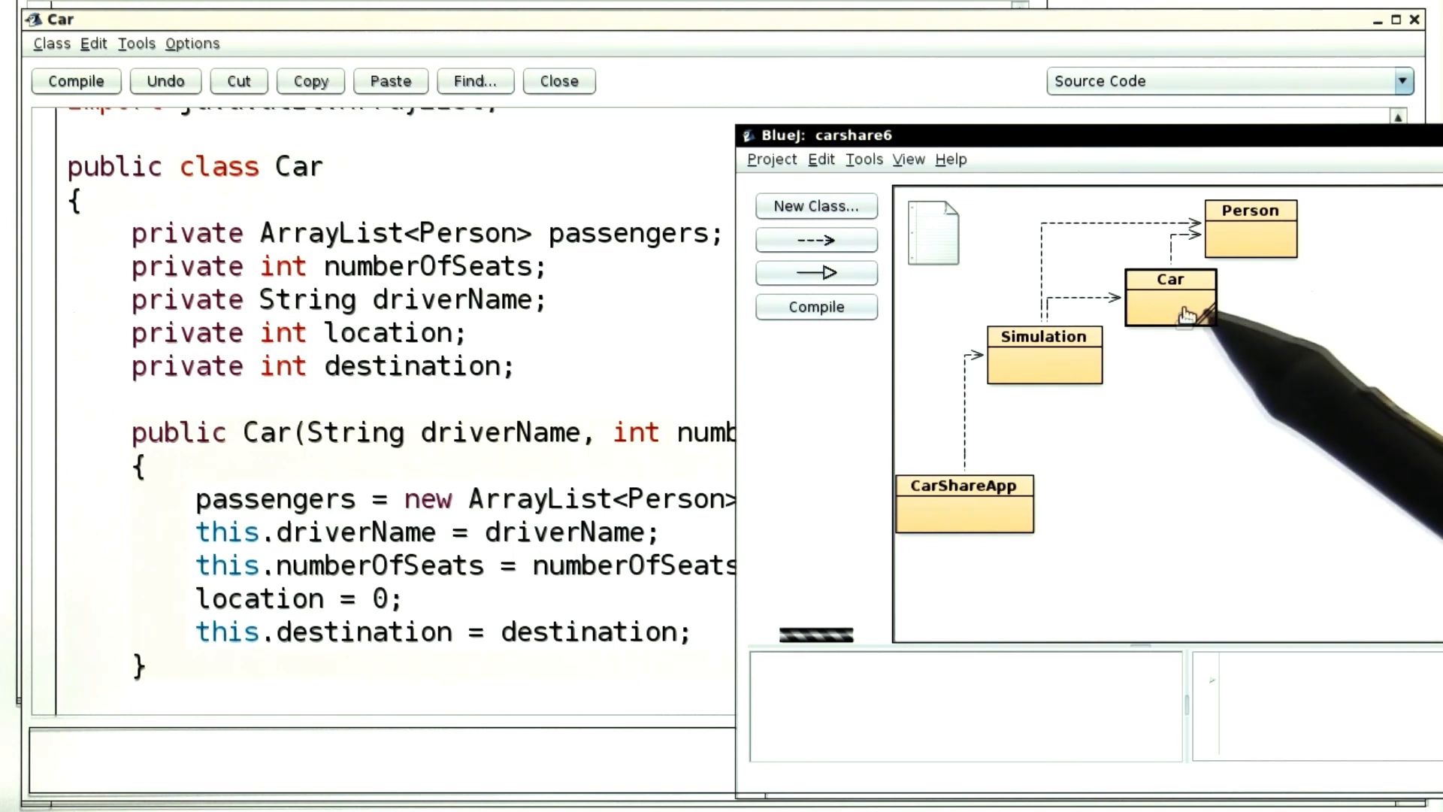
mouse_move(1180, 329)
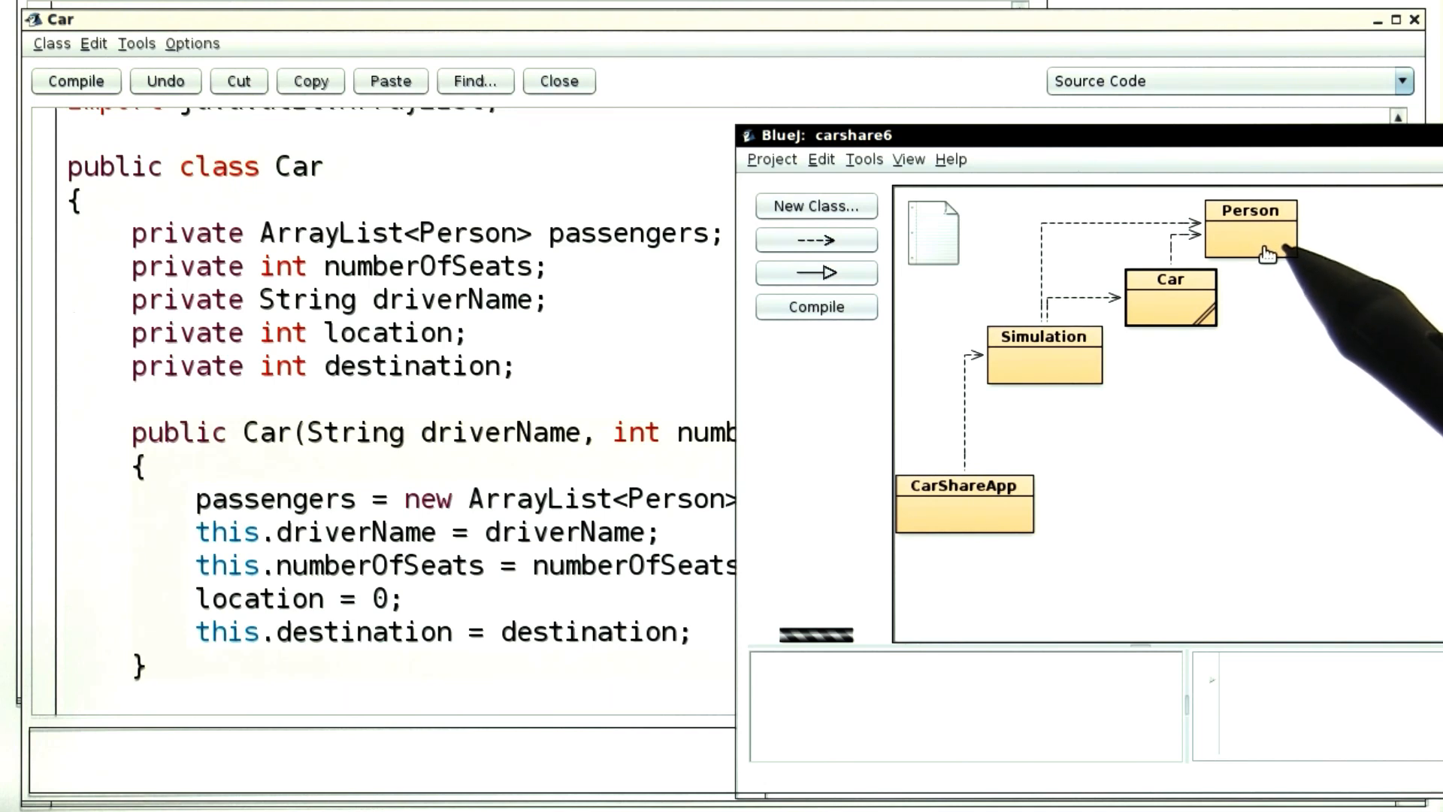
mouse_move(1210, 304)
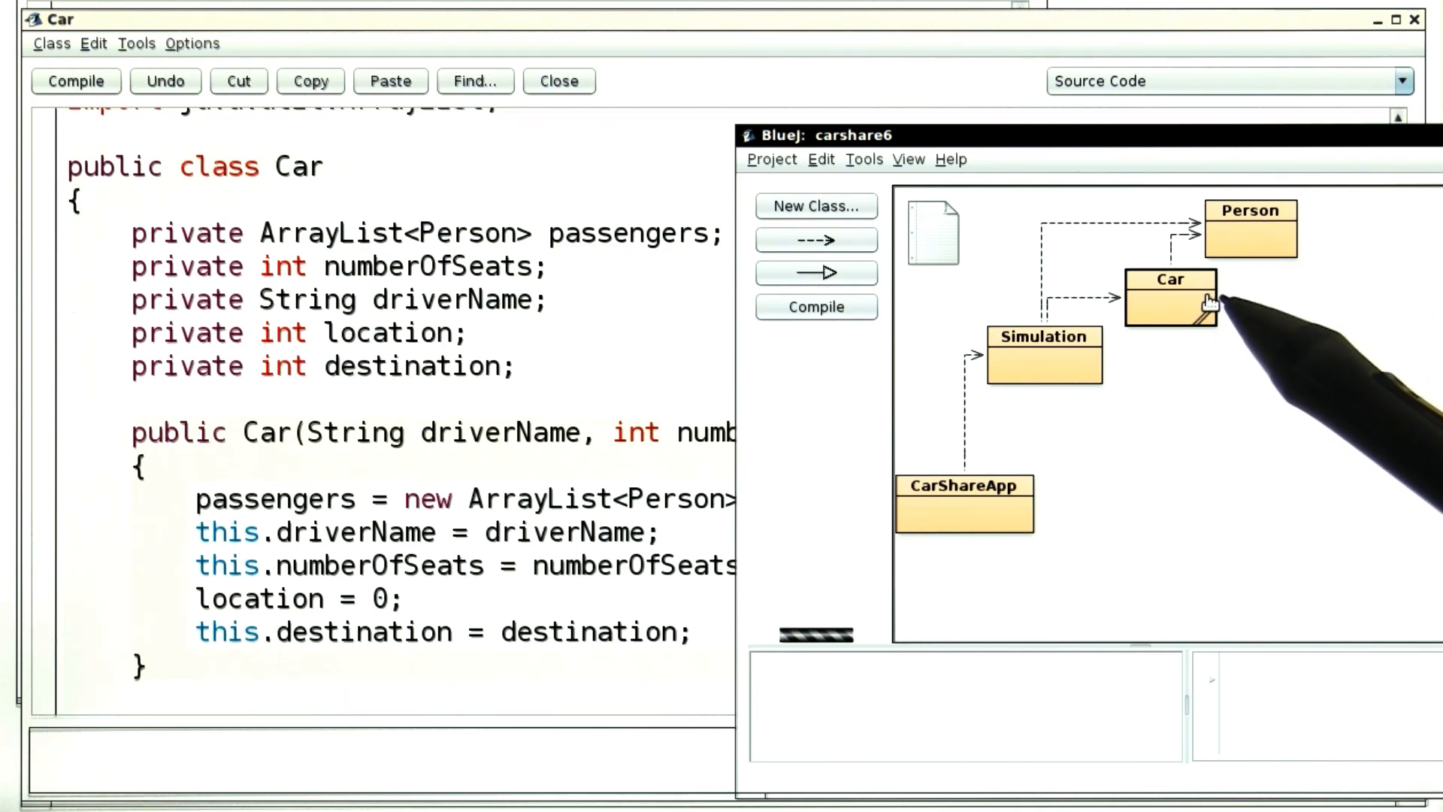
mouse_move(1279, 238)
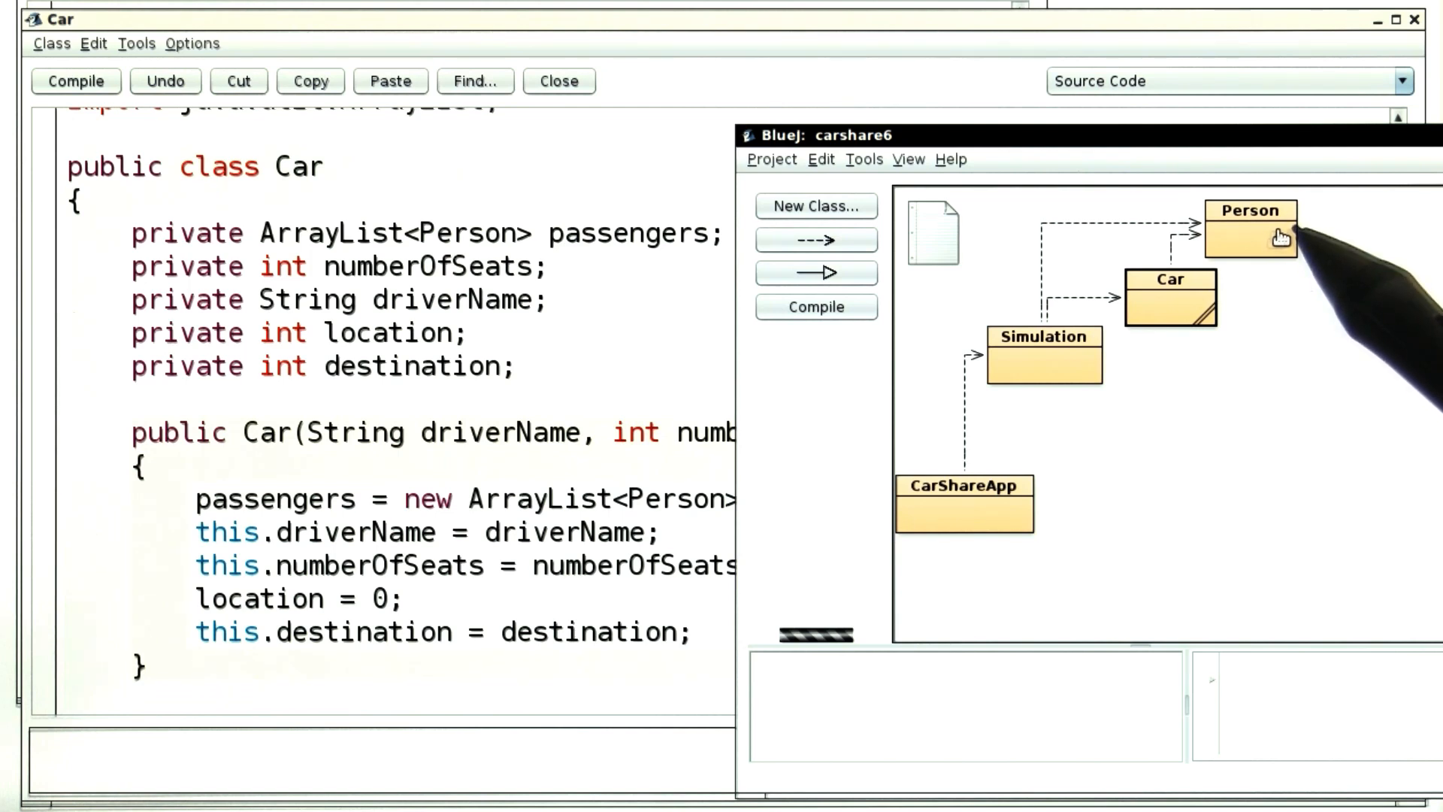
mouse_move(1275, 241)
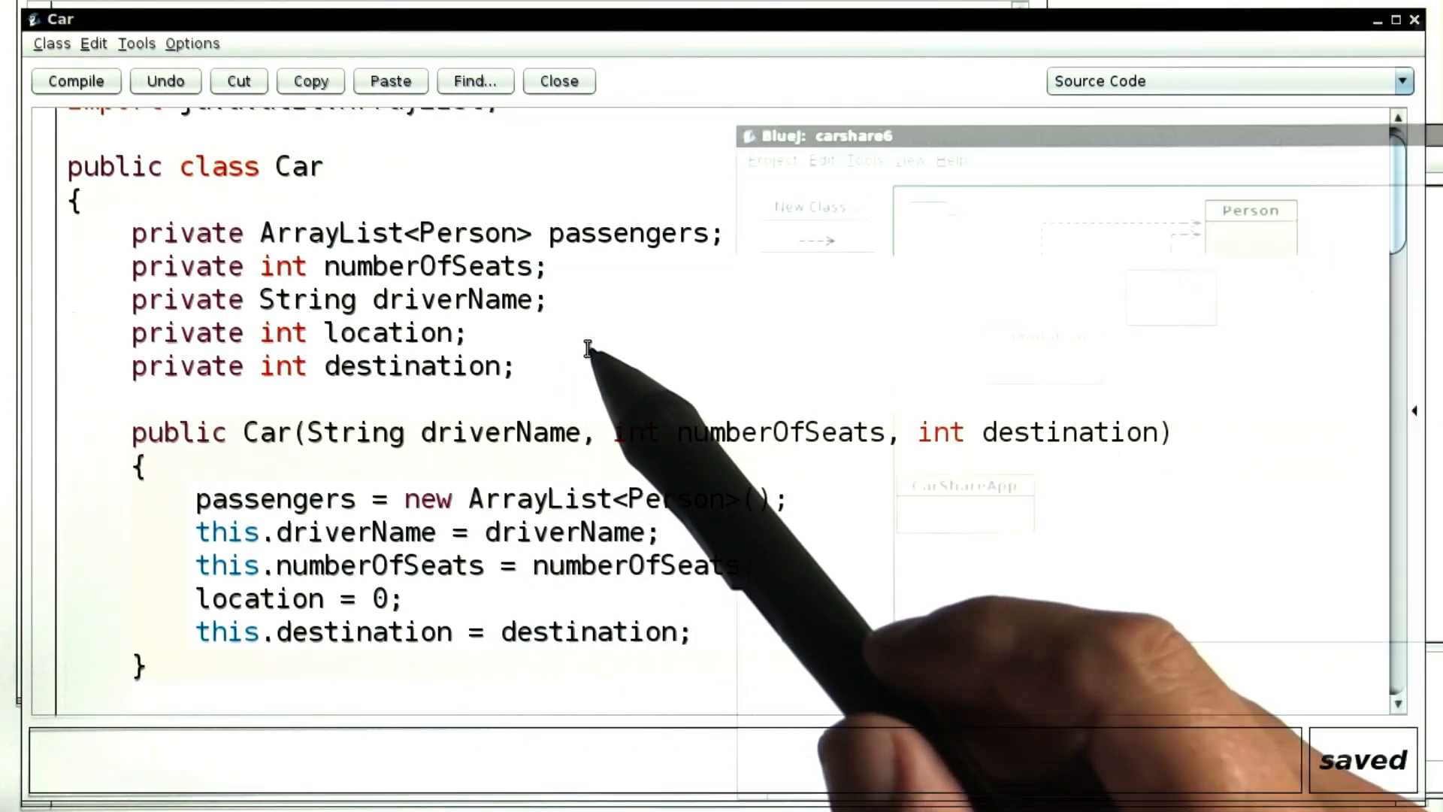
Scroll the Car source down past the drive() passenger drop-off loop to the end
scroll(down, 3)
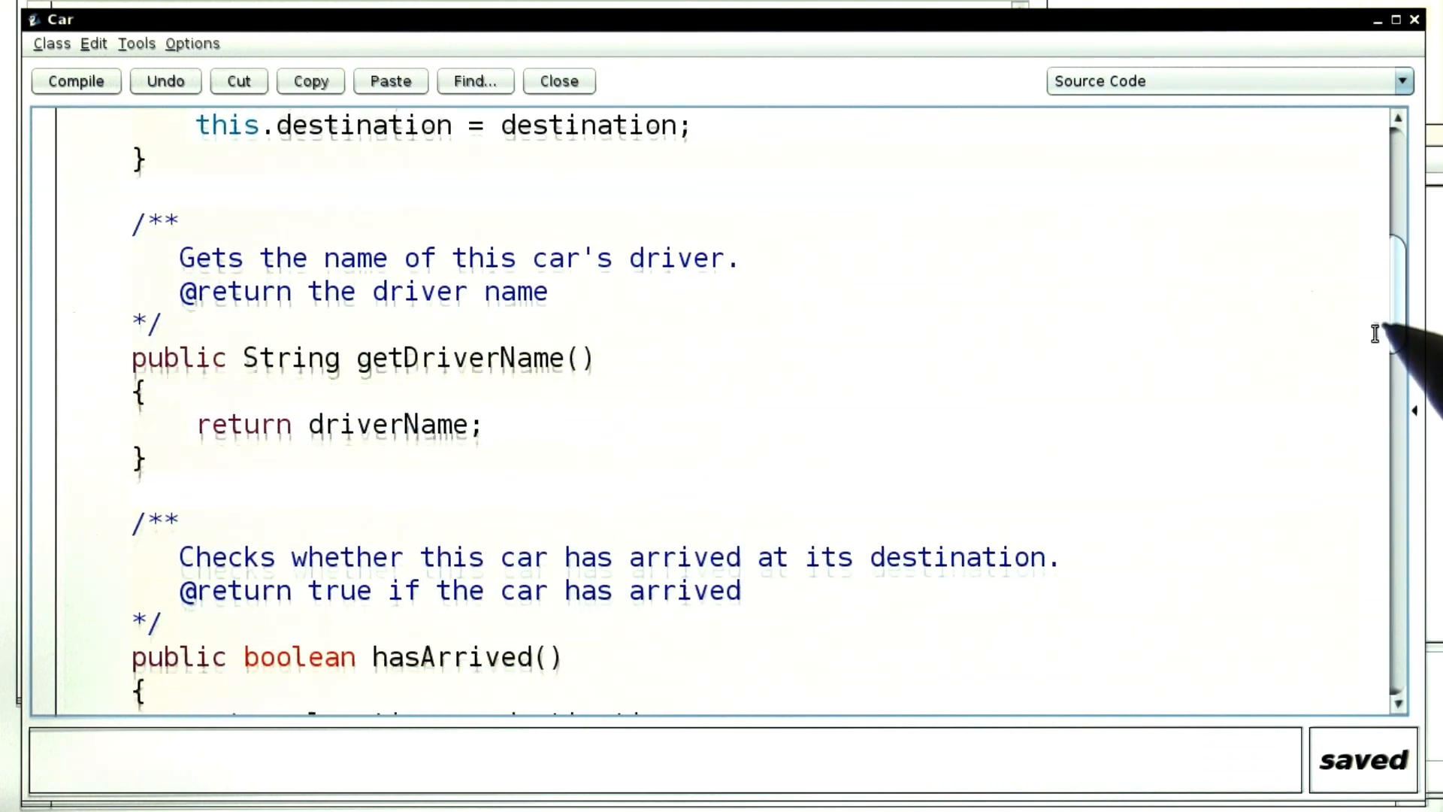
scroll(down, 3)
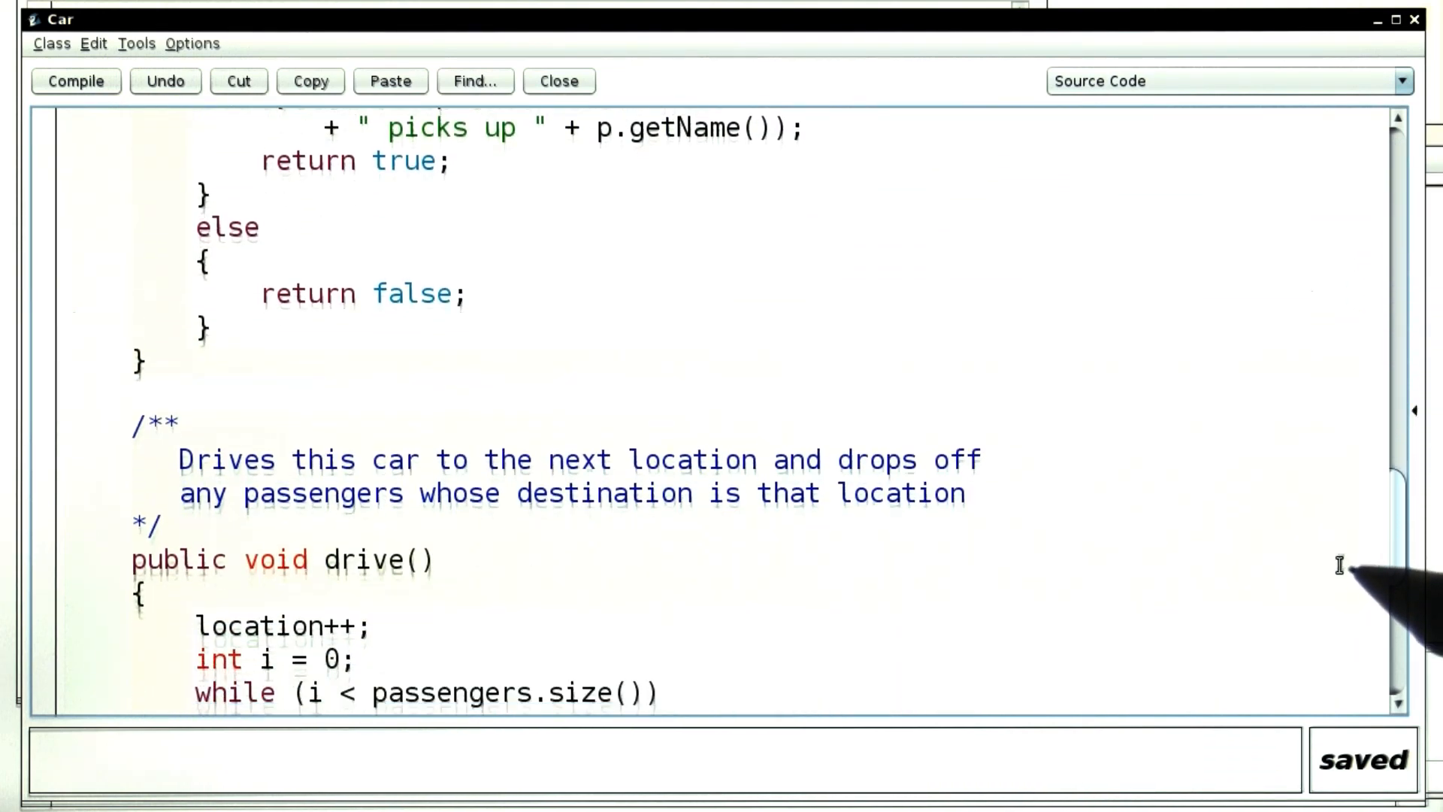
scroll(down, 3)
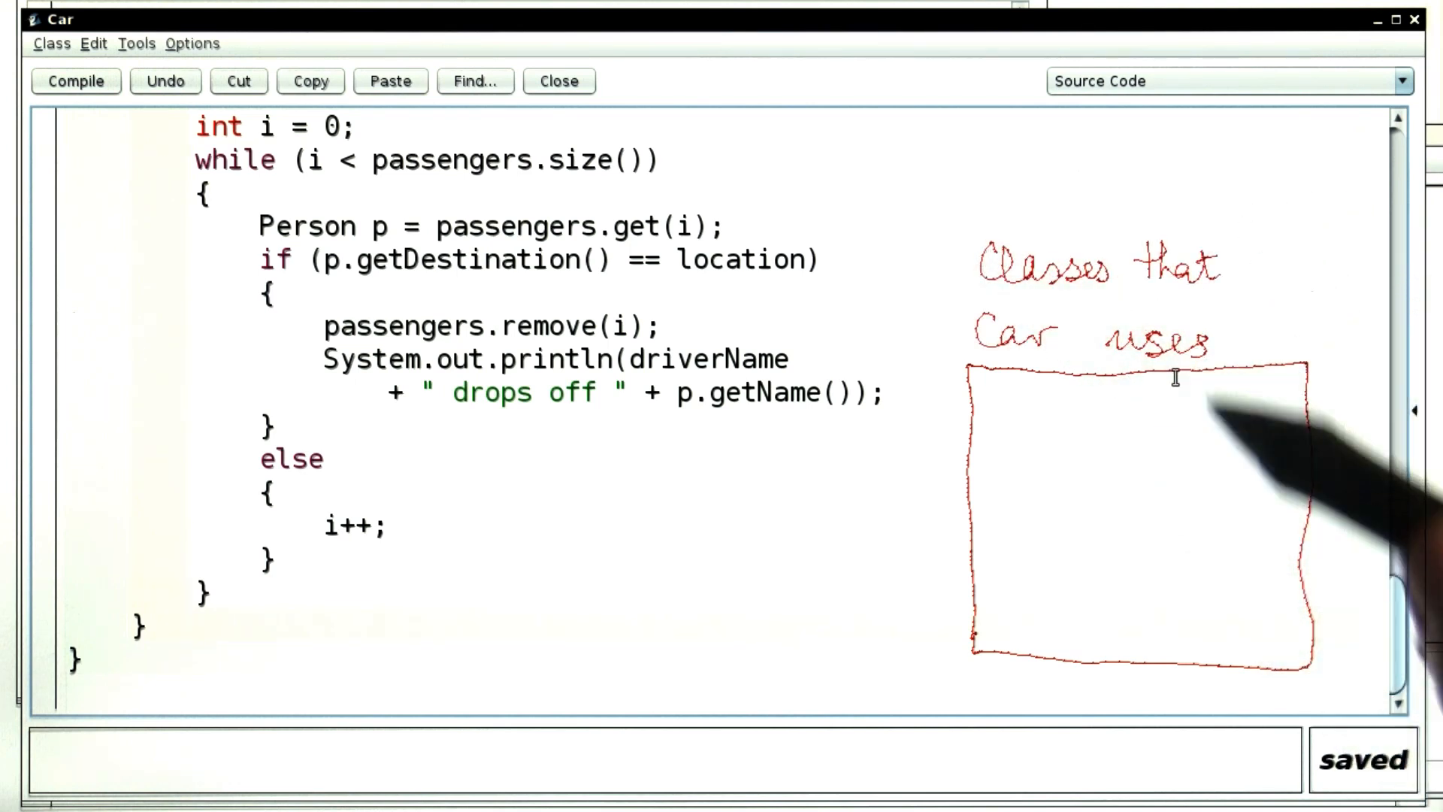
mouse_move(1261, 452)
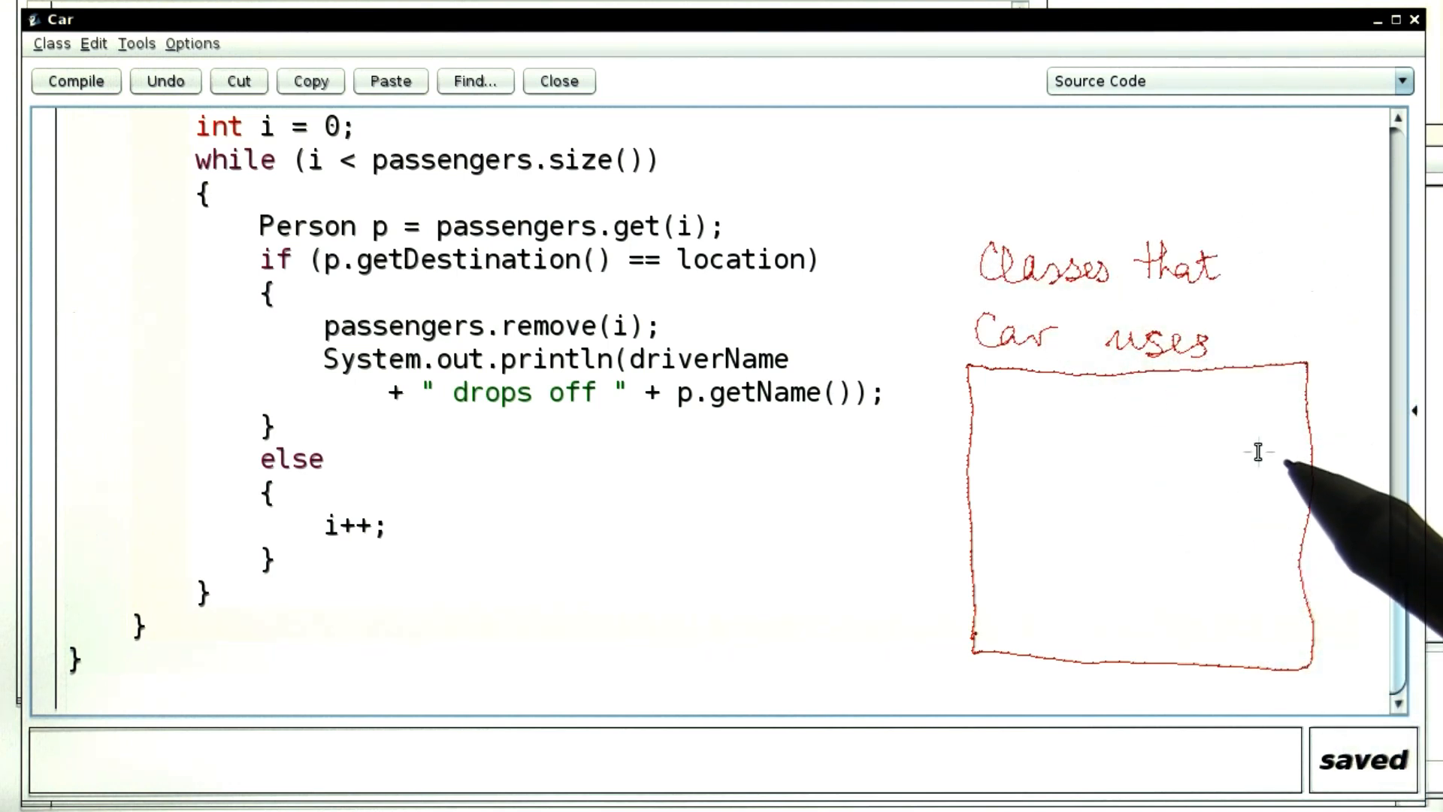